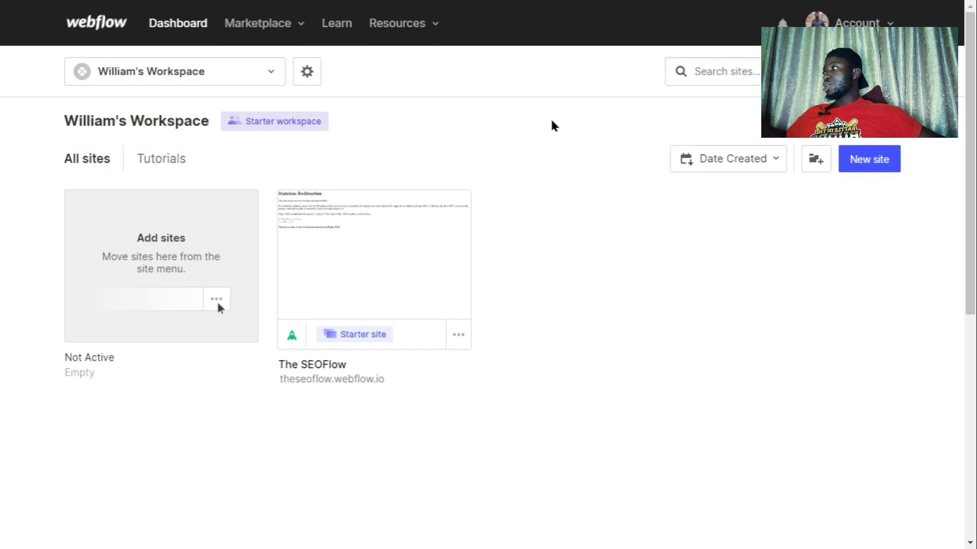
# Go to the Webflow website templates marketplace from the dashboard
pyautogui.click(257, 23)
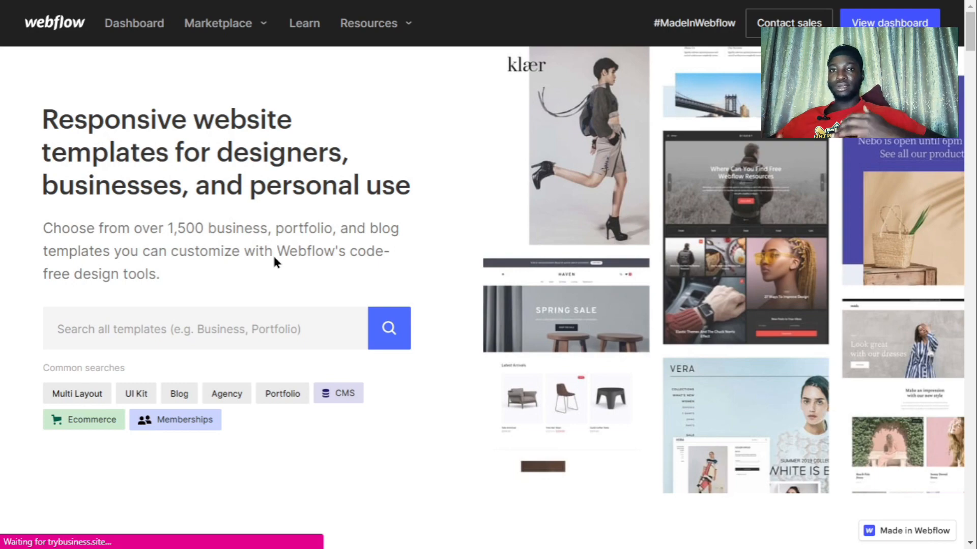
# Find the free Fitnesso fitness template and view its detail page
pyautogui.scroll(-3)
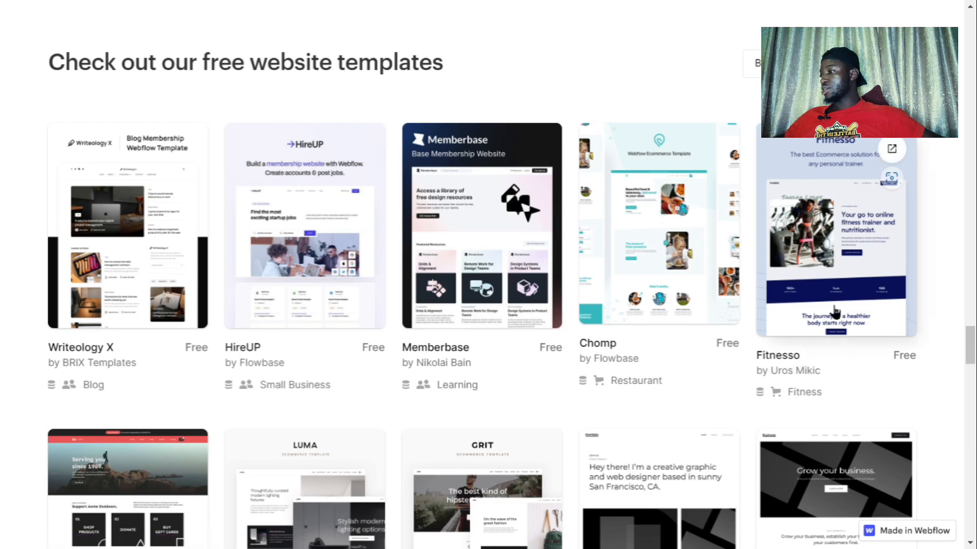
pyautogui.click(834, 240)
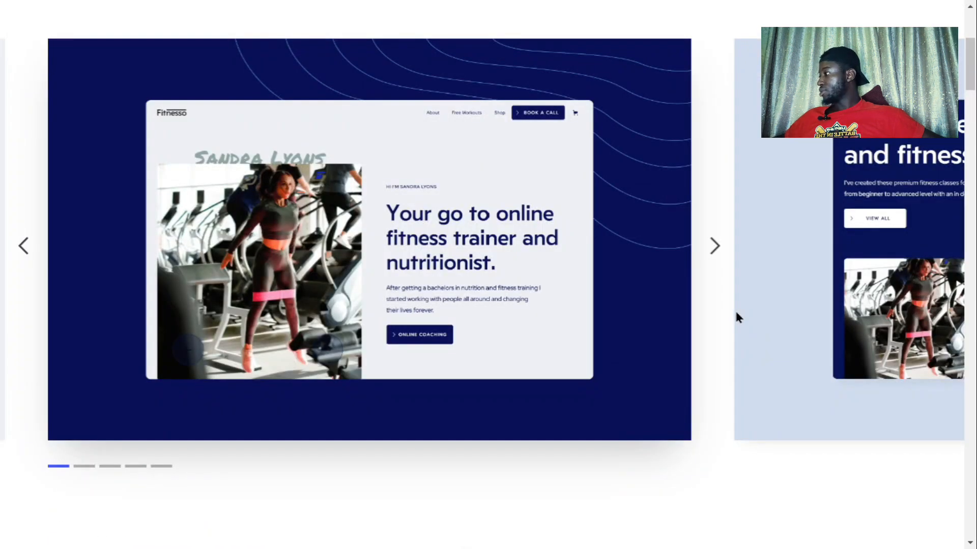
pyautogui.click(714, 246)
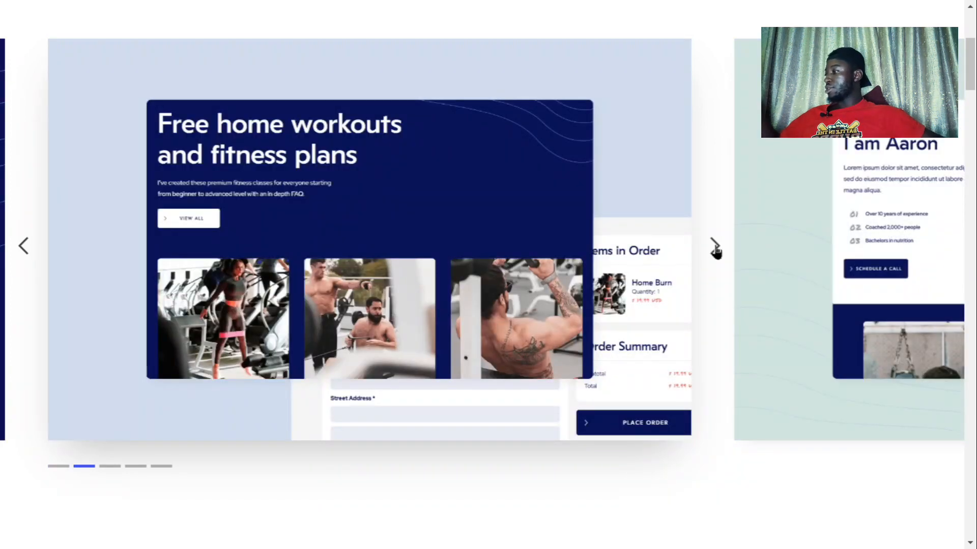
pyautogui.click(714, 246)
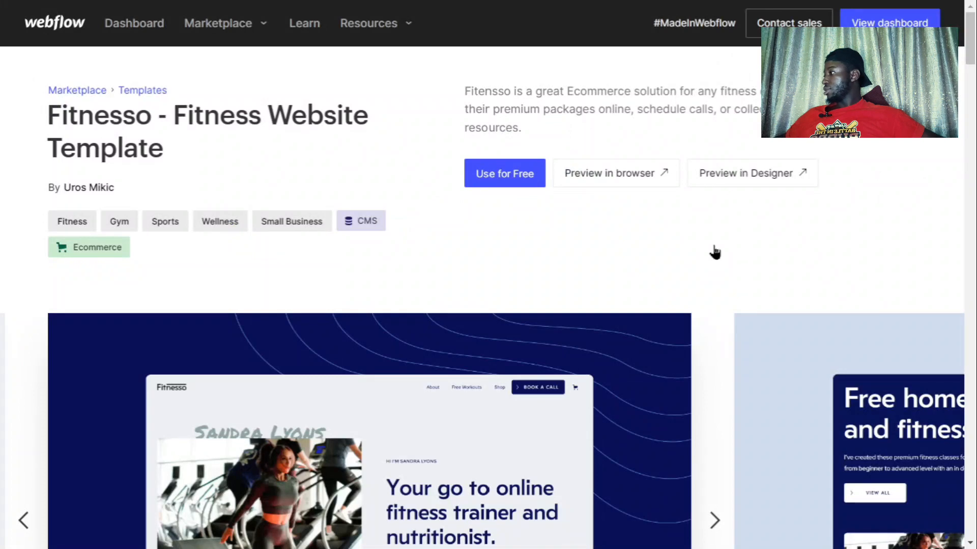
pyautogui.moveTo(752, 173)
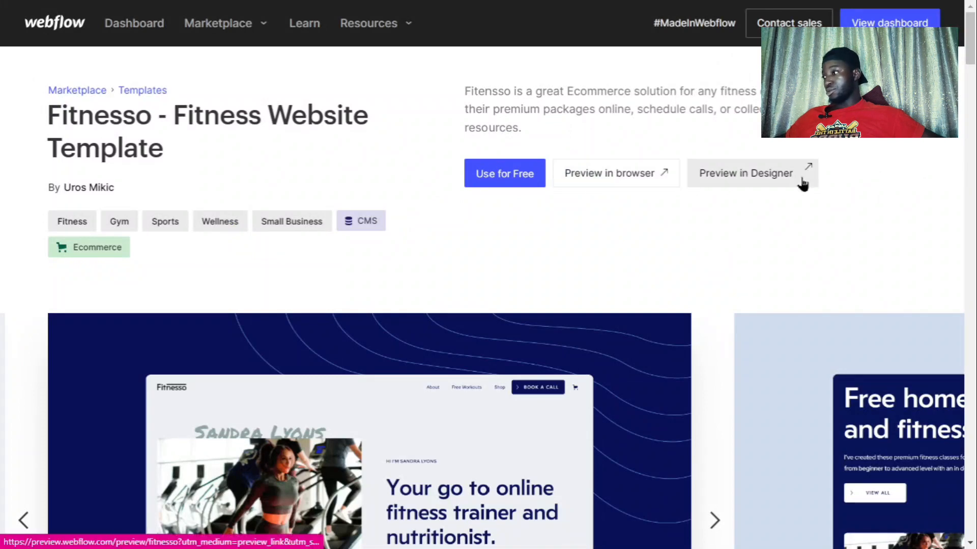
pyautogui.moveTo(504, 173)
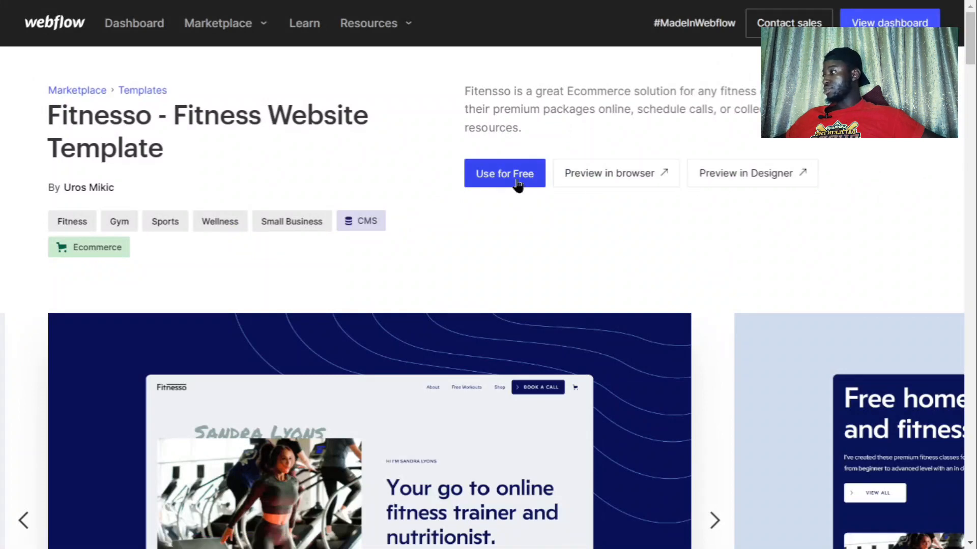
# Create a new site named 'ReMax Realty Website' from the Fitnesso template
pyautogui.click(503, 173)
pyautogui.write('ReMax Realty Website')
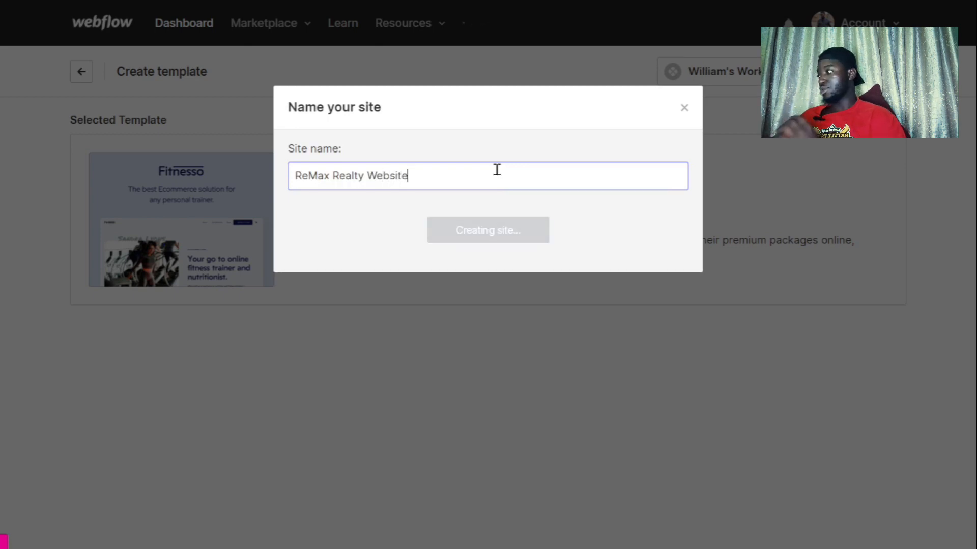
pyautogui.click(488, 229)
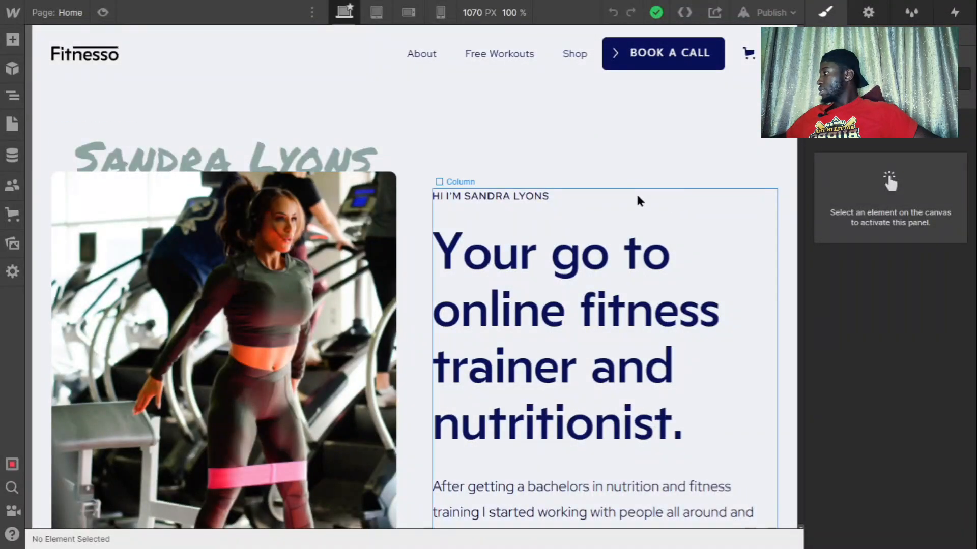
pyautogui.moveTo(168, 223)
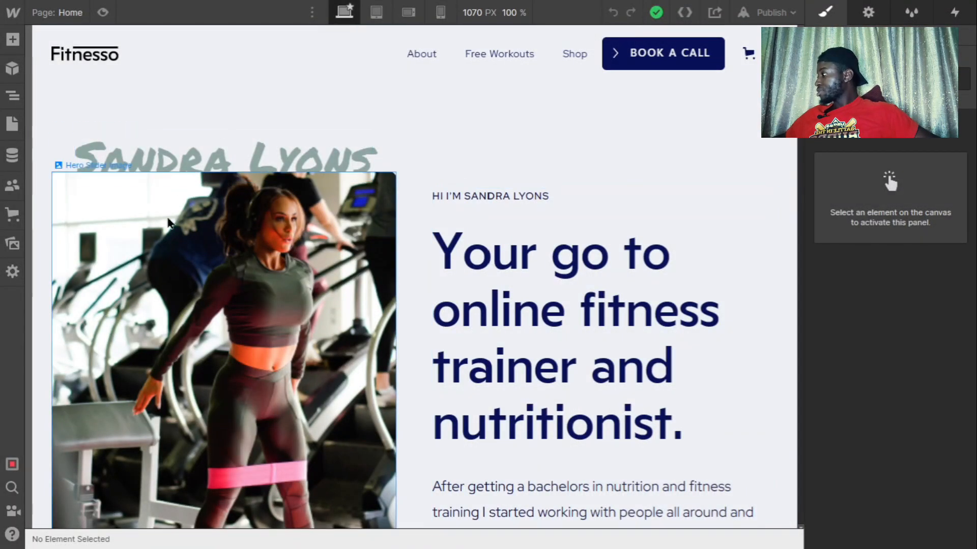
pyautogui.moveTo(132, 316)
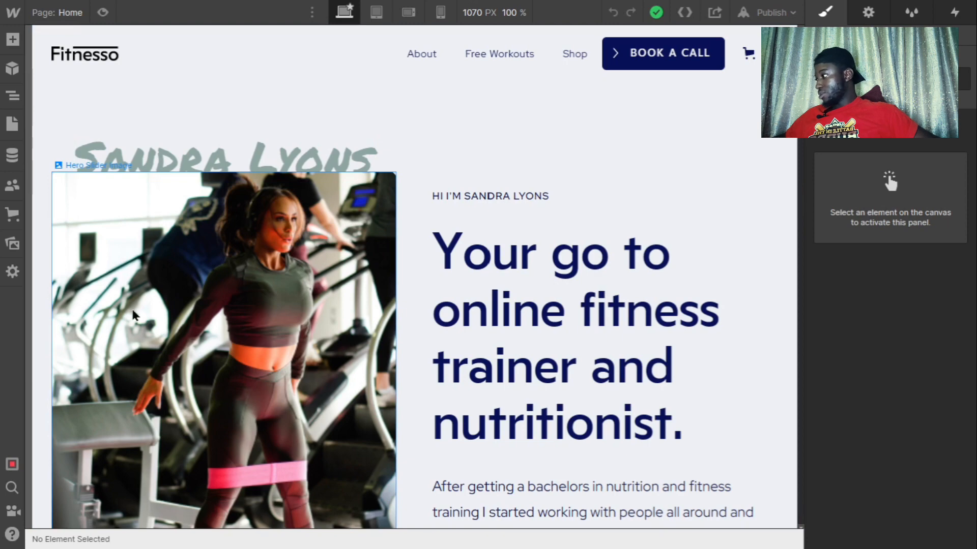
# Select the 1900+ happy clients figure in the stats band and begin editing its number
pyautogui.scroll(-3)
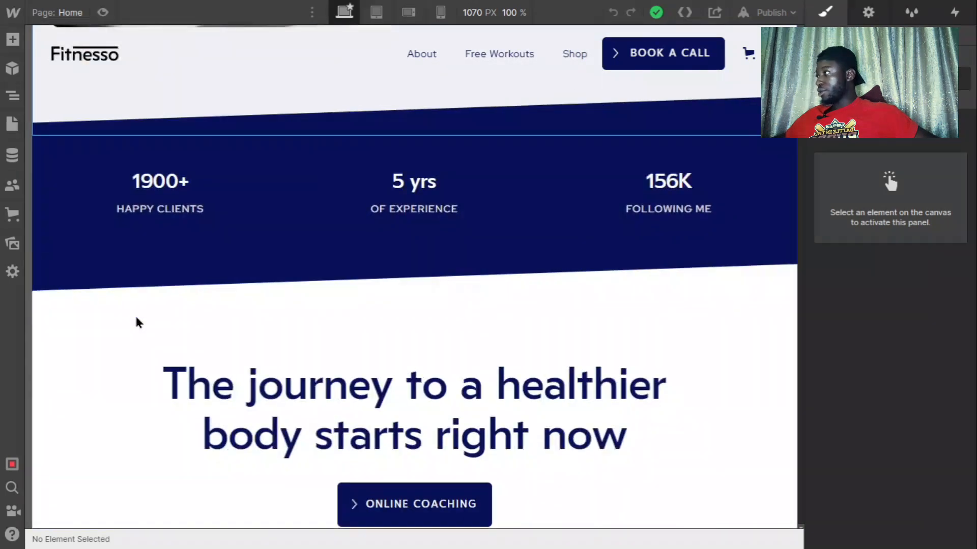
pyautogui.scroll(3)
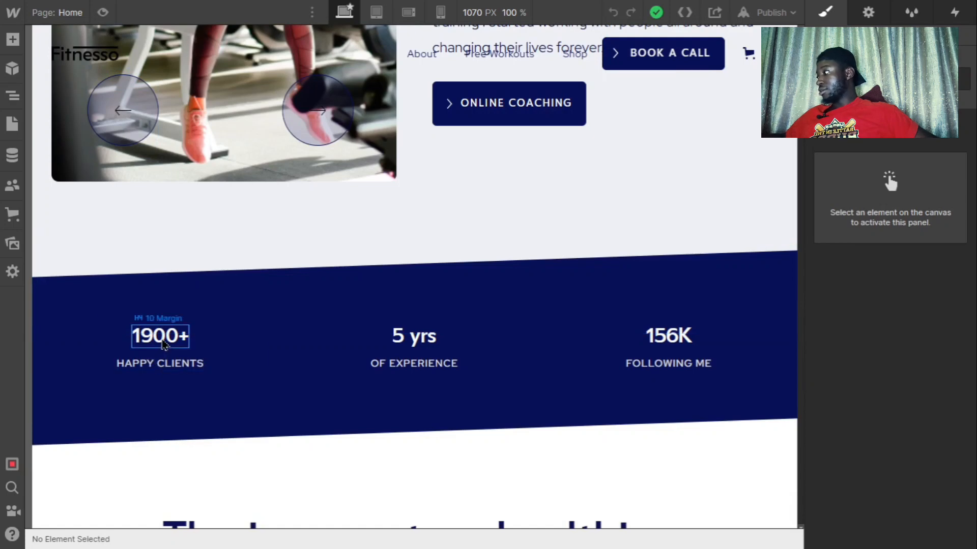
pyautogui.click(159, 337)
pyautogui.write('8')
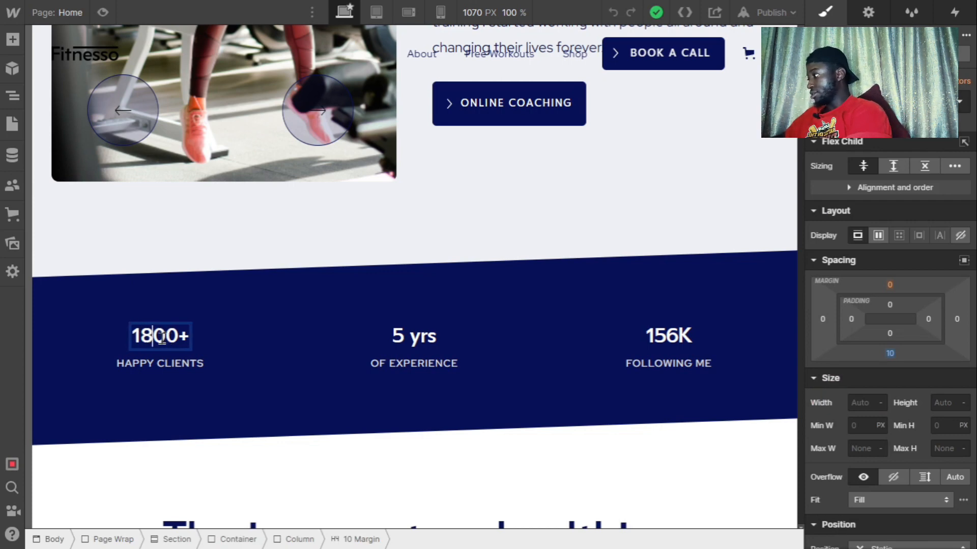
pyautogui.click(159, 335)
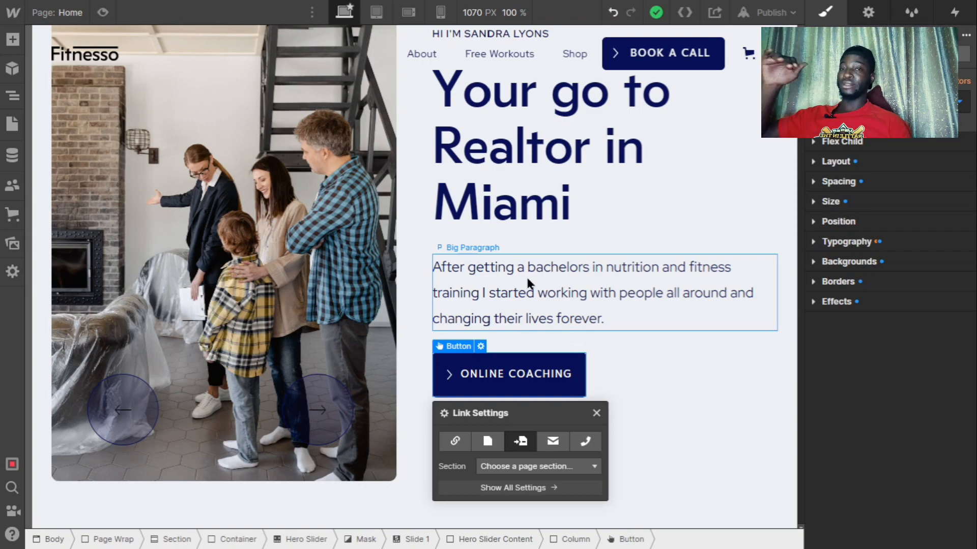
# Move down the home page to the healthier-body section with its feature cards
pyautogui.scroll(-3)
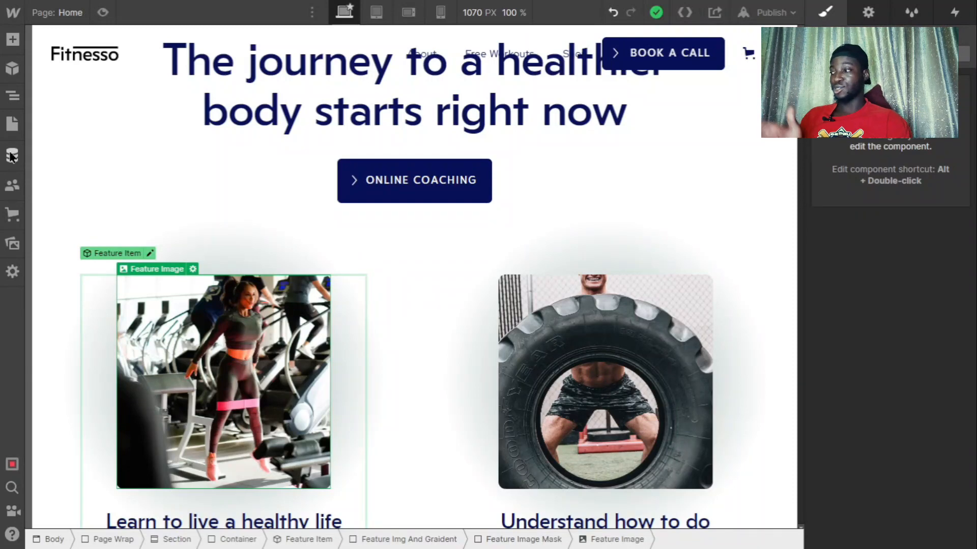
# Select a Feature Image in the feature cards to replace it from Assets
pyautogui.click(12, 156)
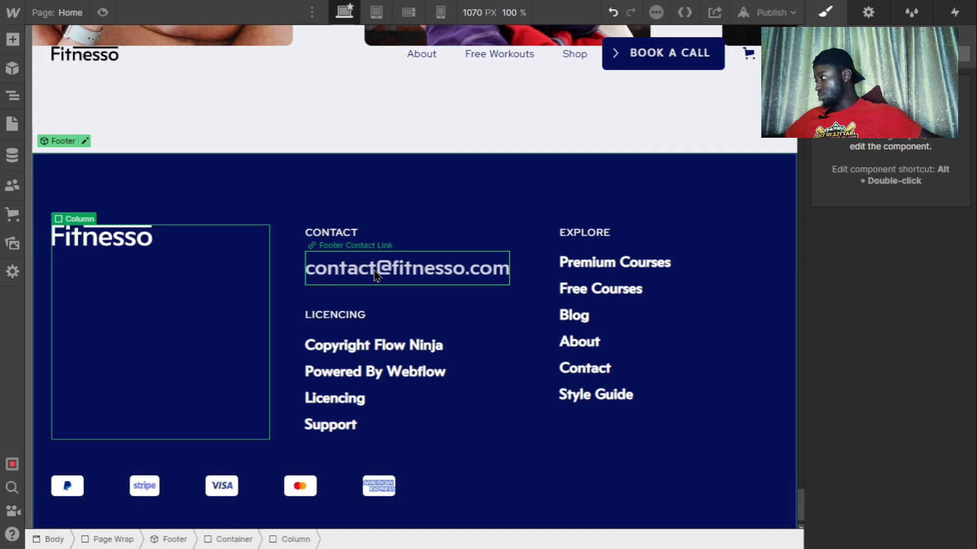
pyautogui.click(770, 12)
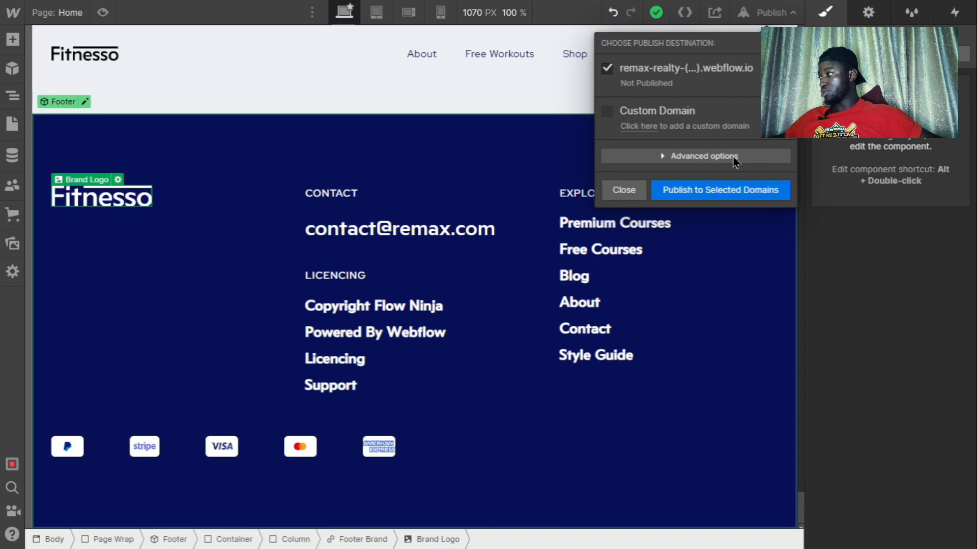
# Publish the realtor site to its webflow.io domain via the advanced publishing options
pyautogui.click(704, 156)
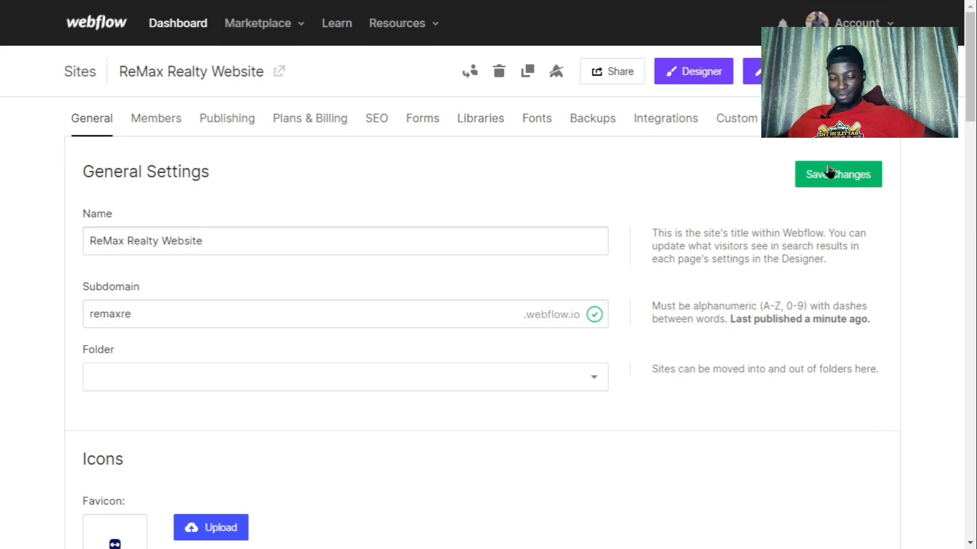
# Save the subdomain as remaxre.webflow.io and save the site's general settings
pyautogui.click(838, 174)
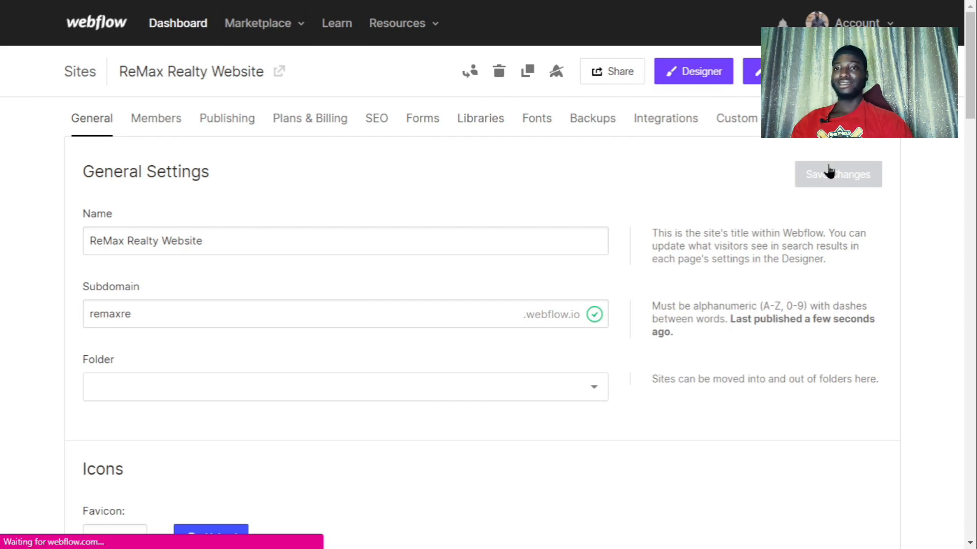
pyautogui.click(693, 71)
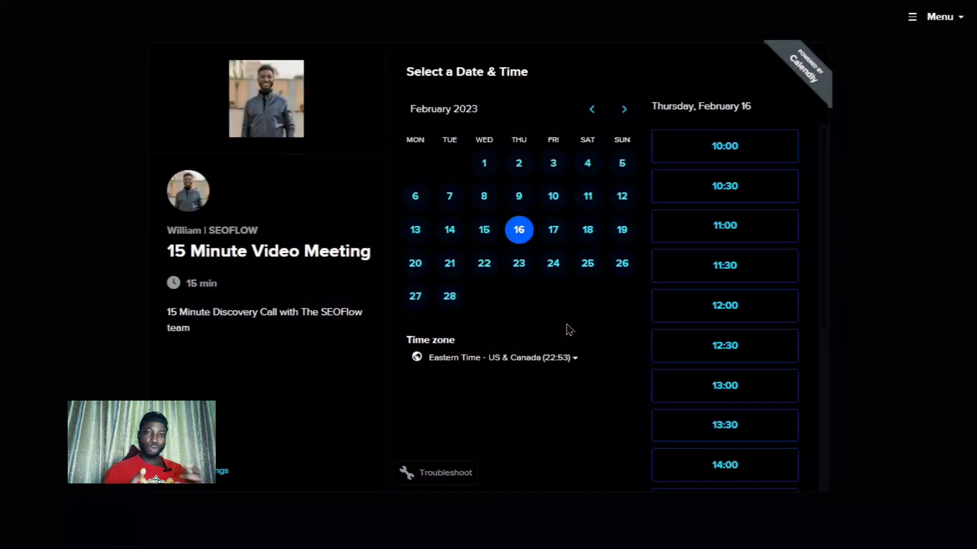
# Book the 11:00 slot on Thursday, February 16 for the 15 Minute Video Meeting
pyautogui.click(723, 226)
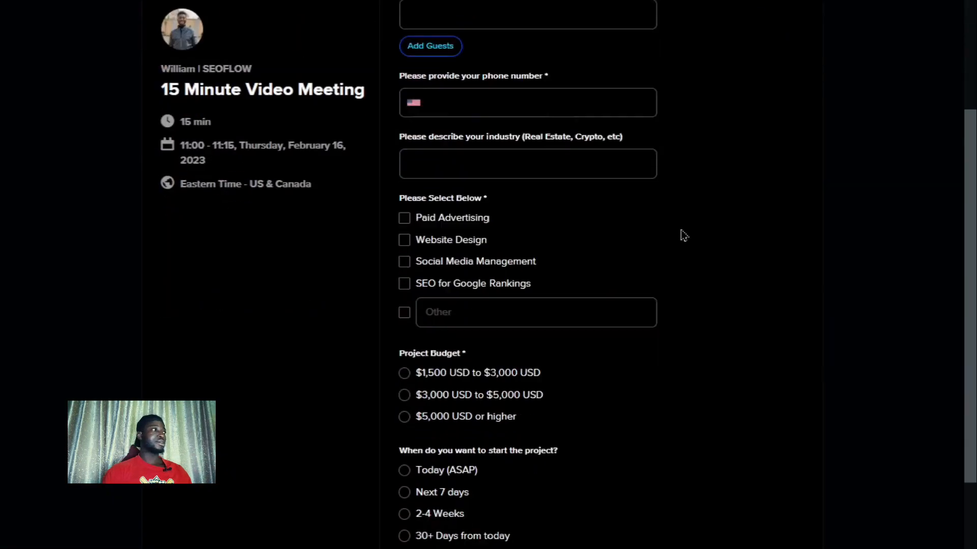